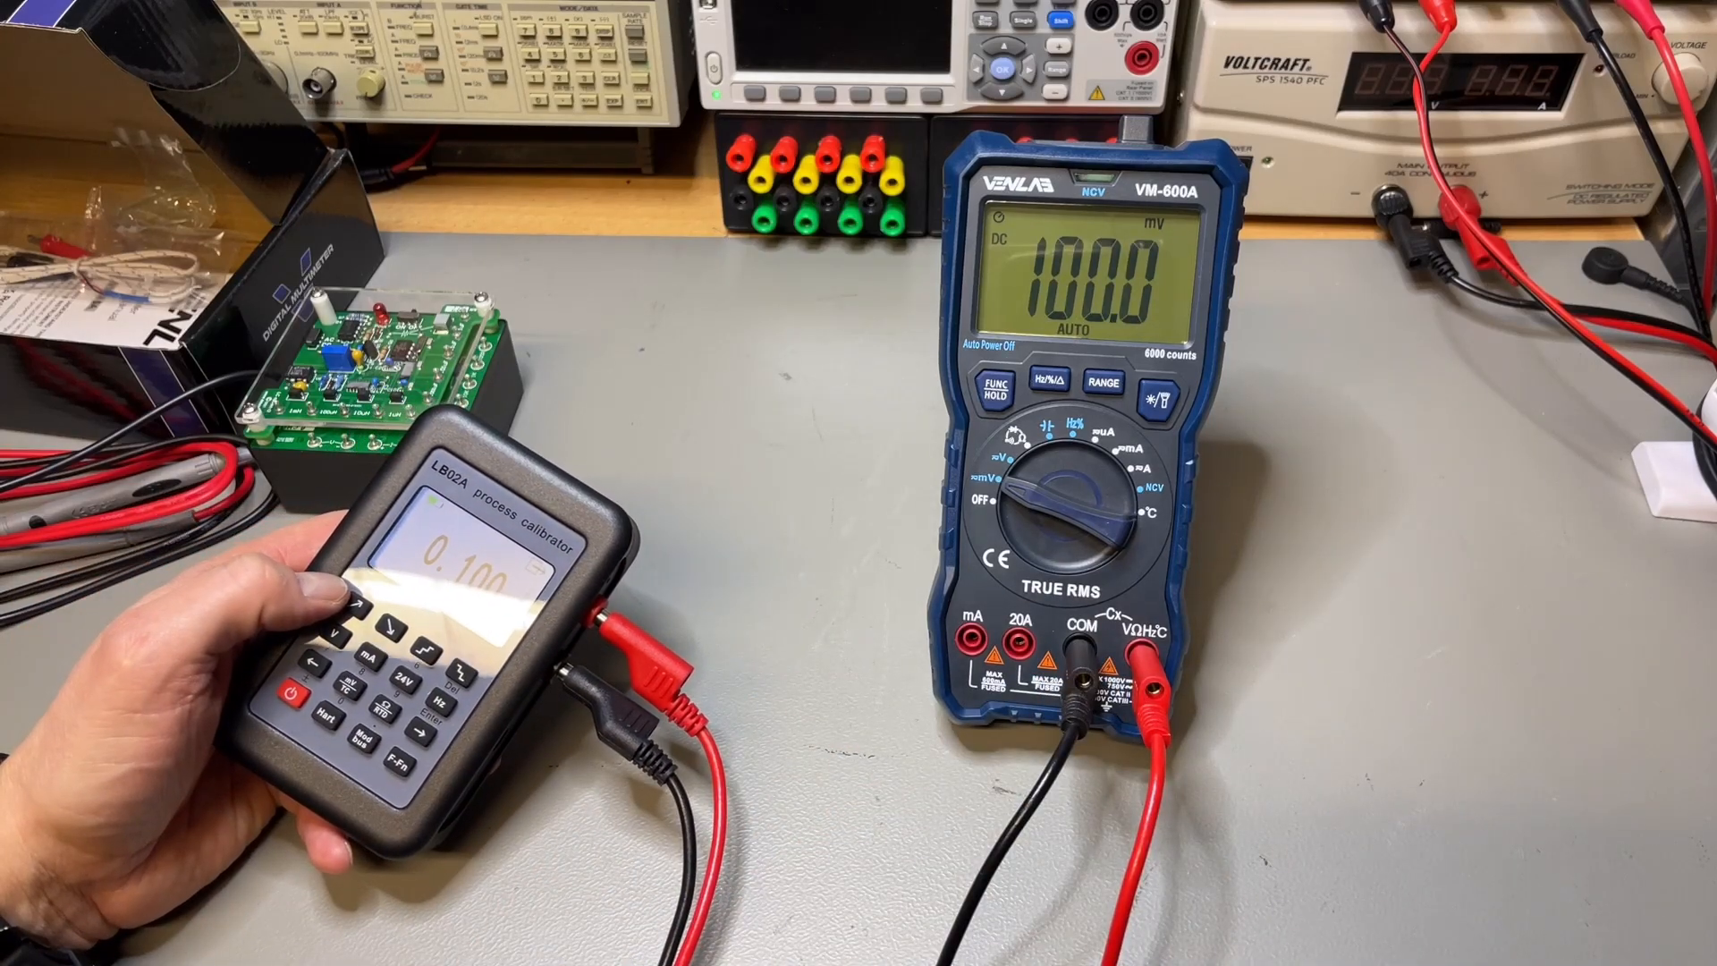
{"action": "left_click", "coordinate": [367, 608]}
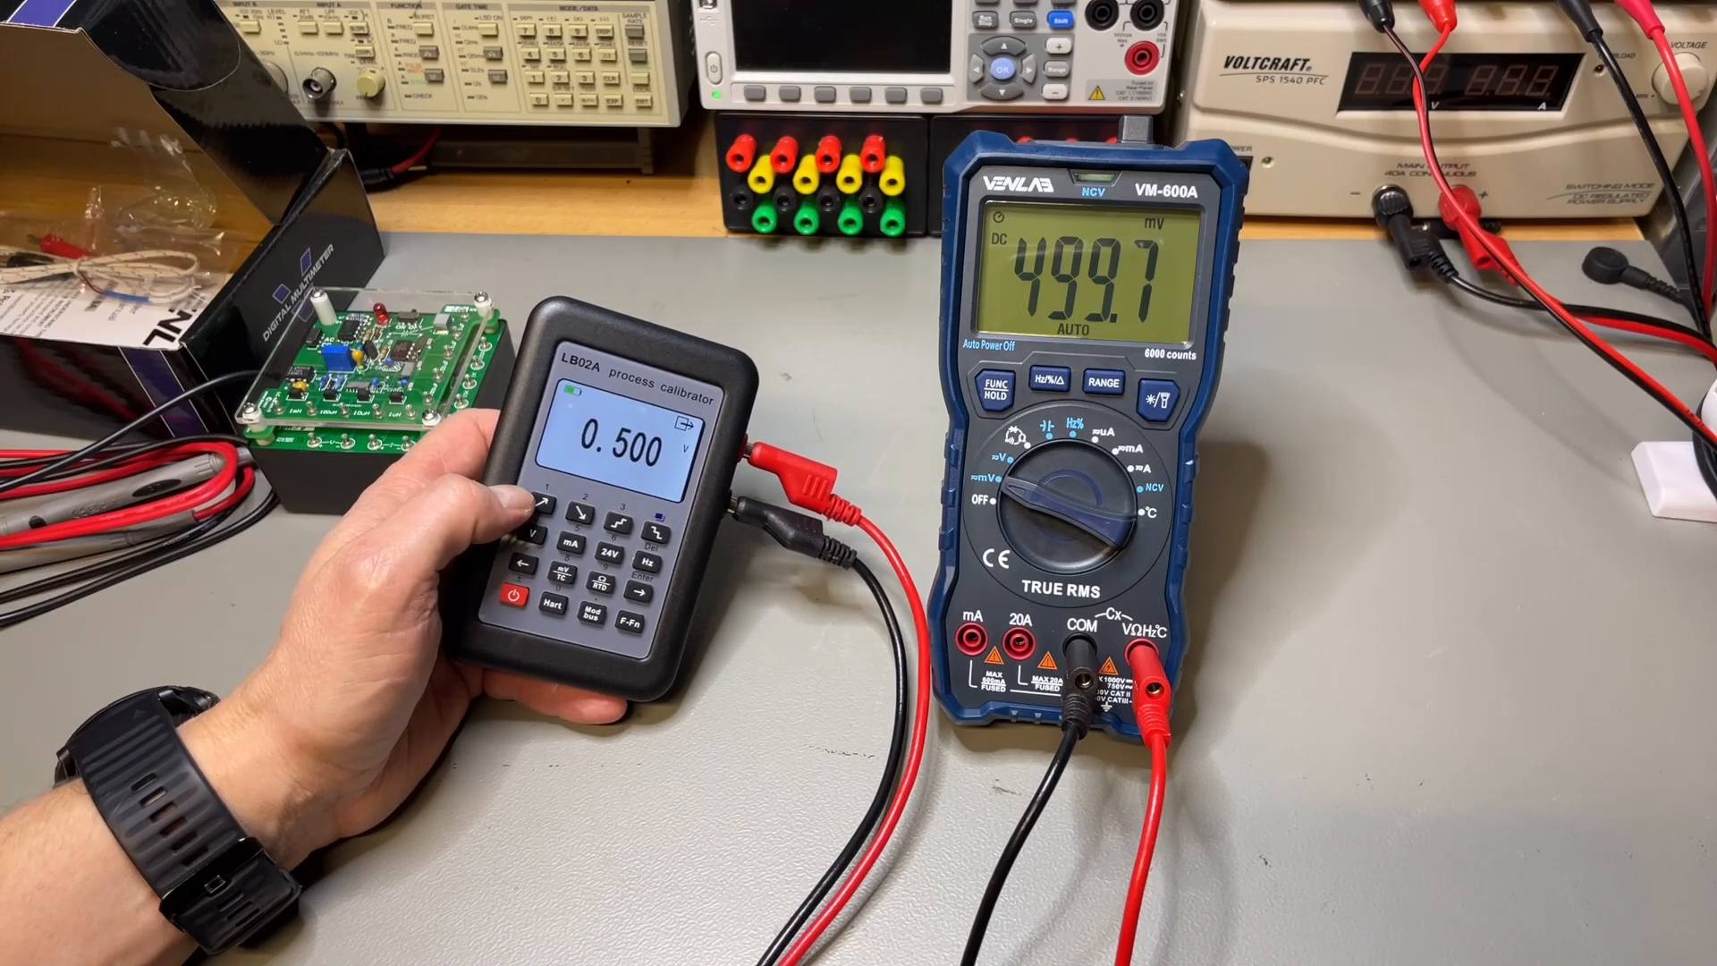
{"action": "left_click", "coordinate": [544, 502]}
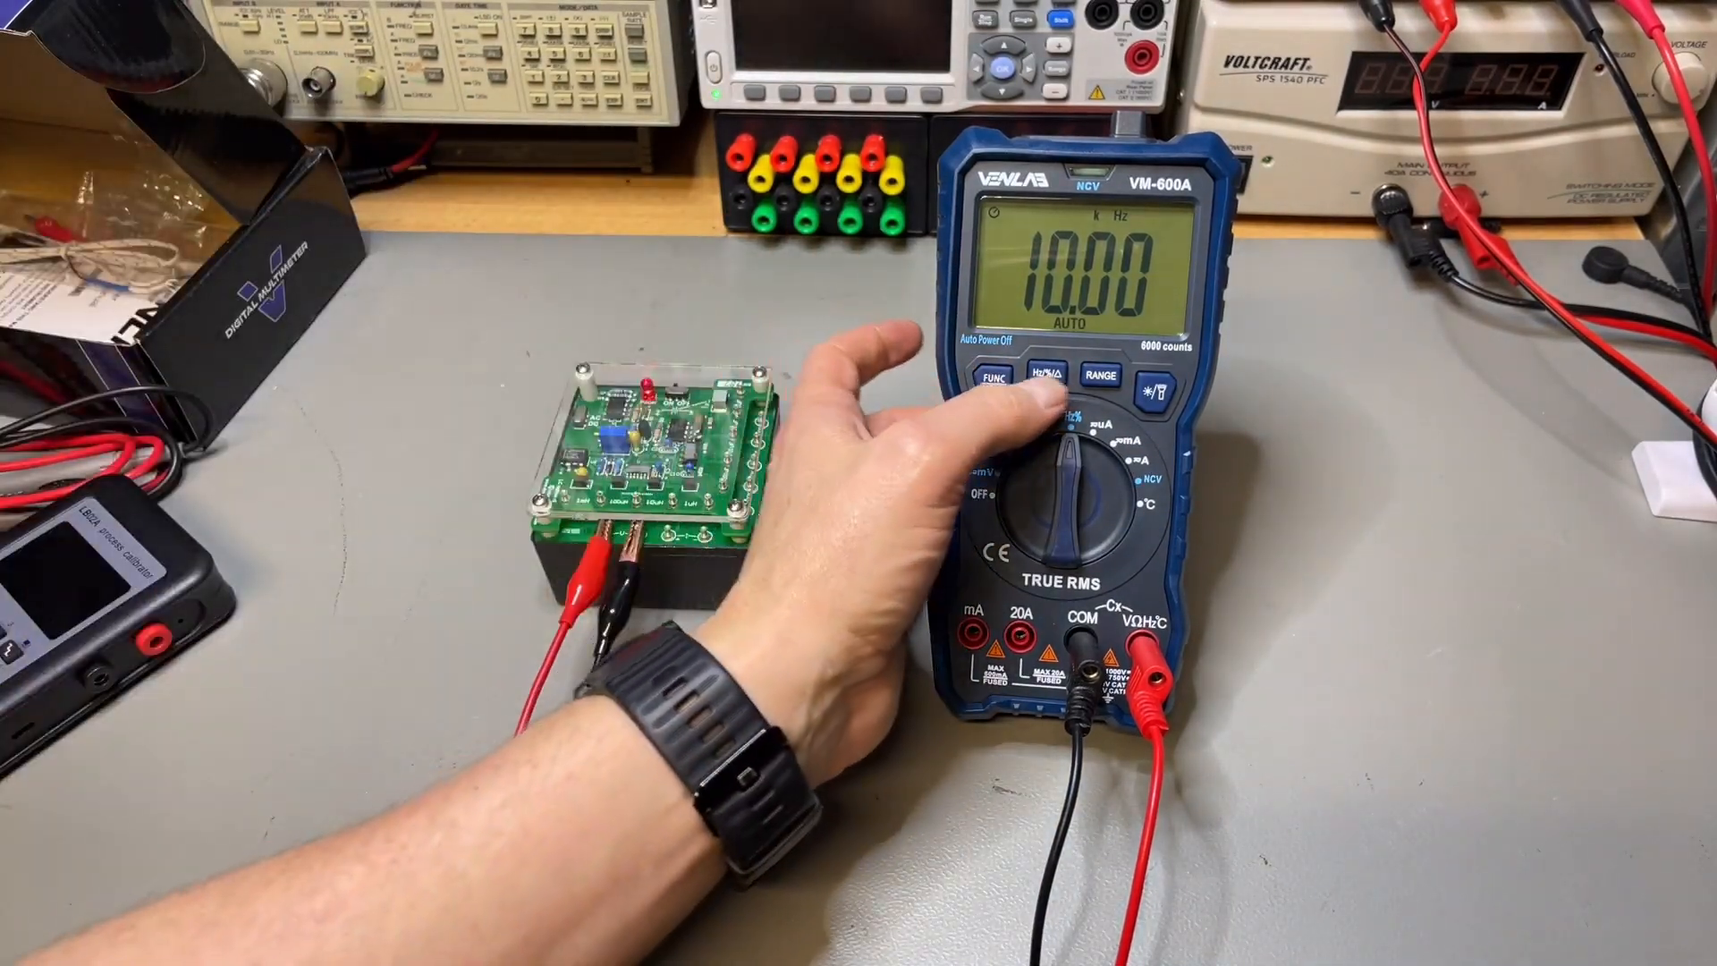
{"action": "left_click", "coordinate": [1043, 375]}
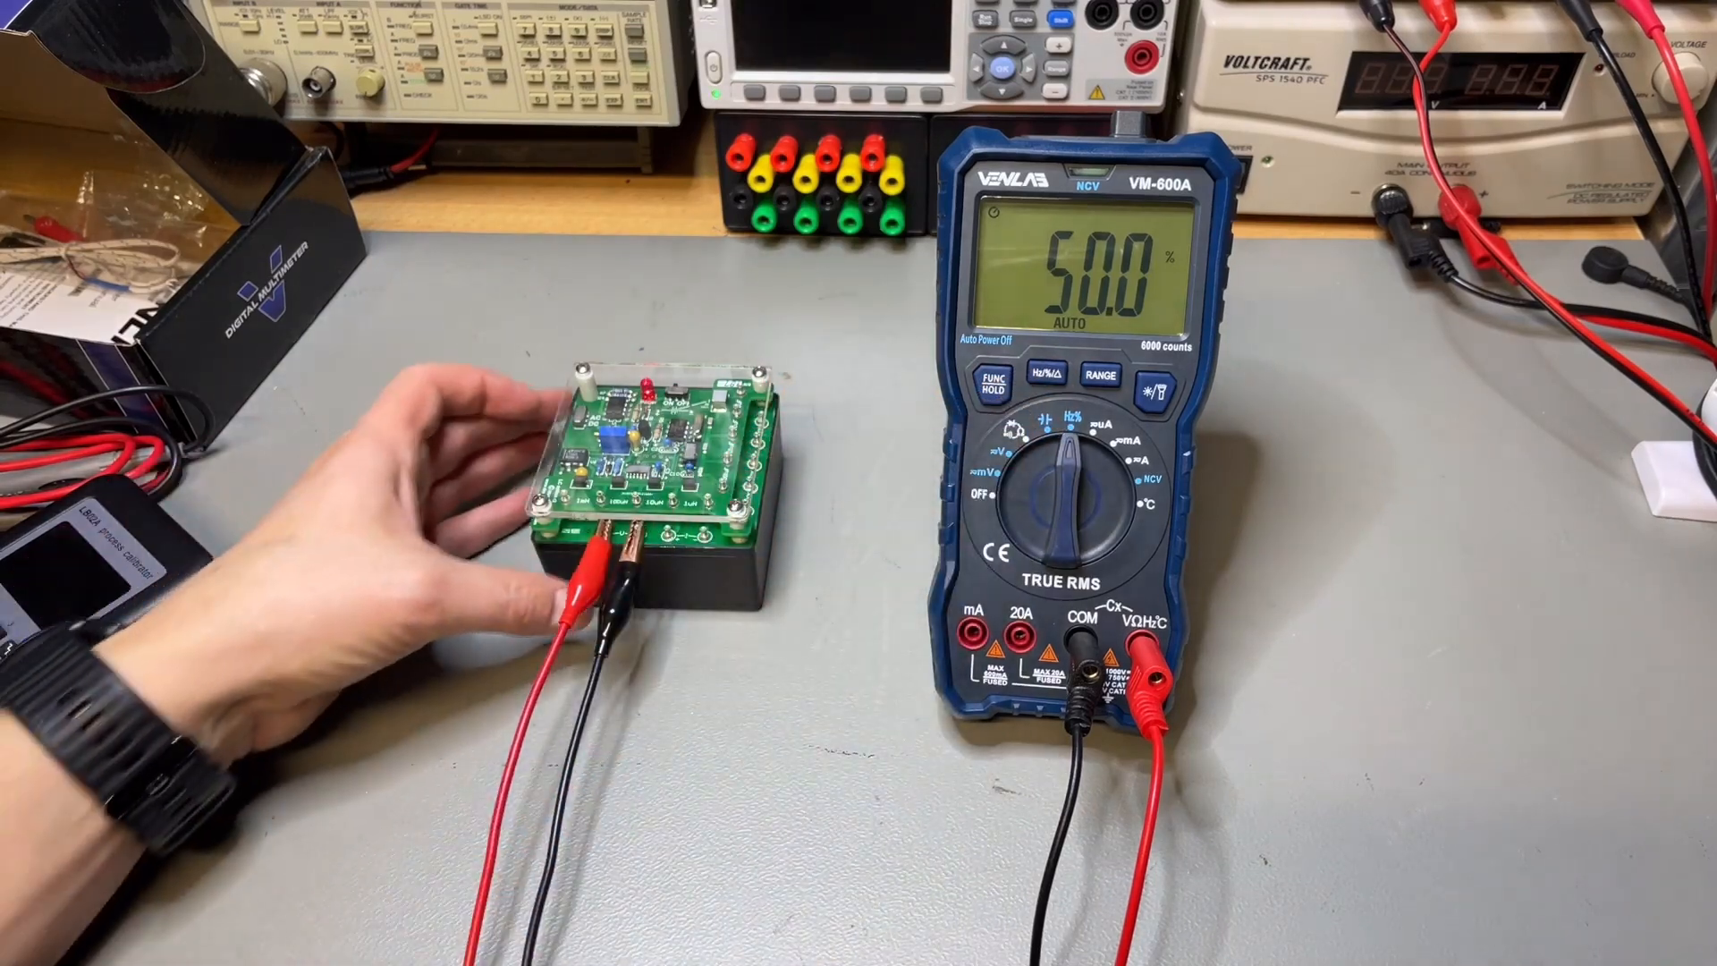